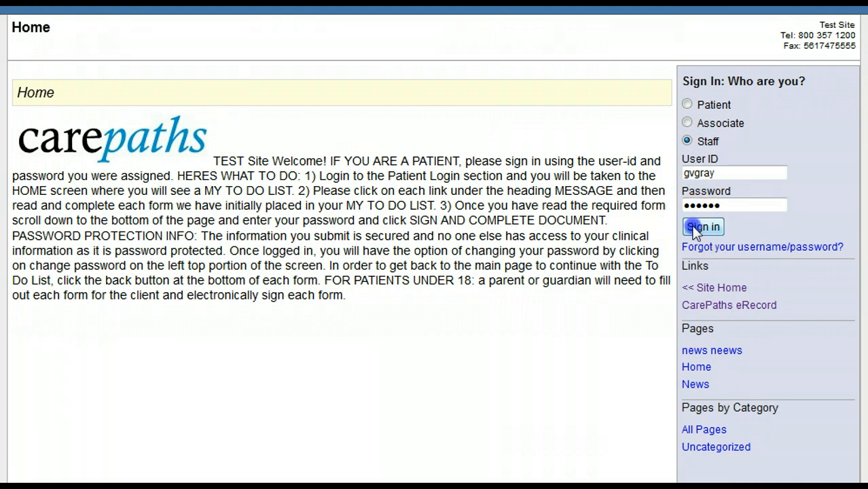
- Sign in as Staff and go to Administration's billing and claims links page
left_click(703, 227)
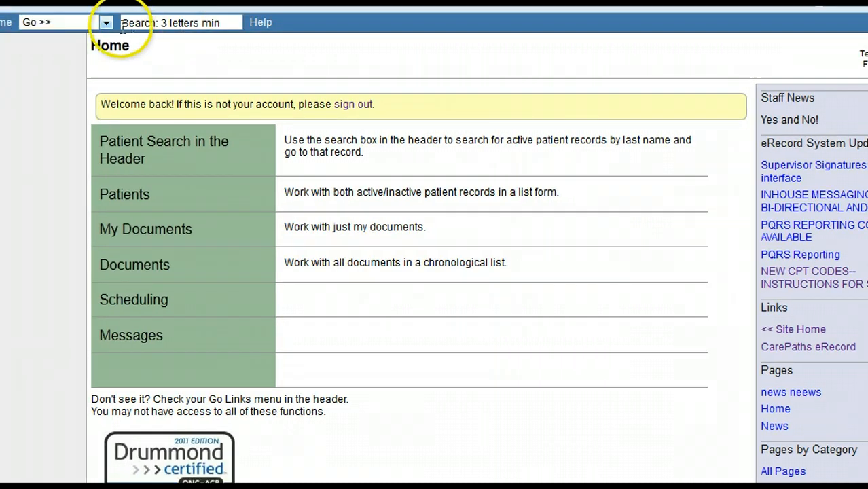
left_click(106, 22)
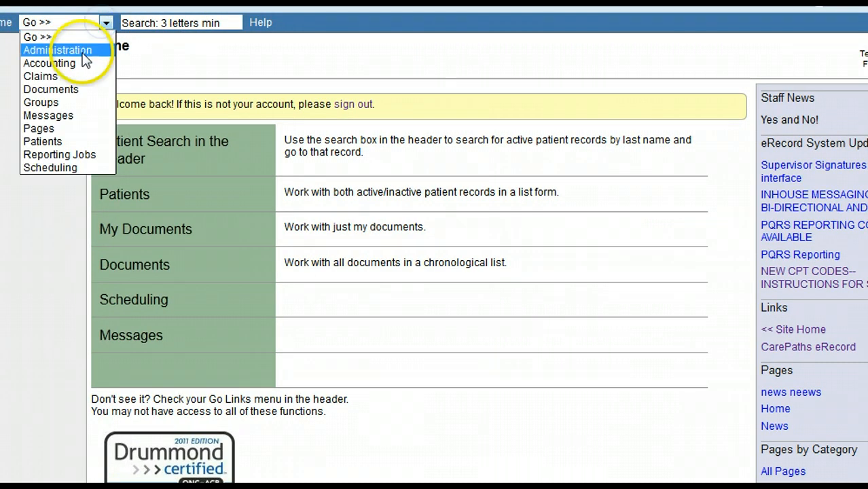
left_click(41, 76)
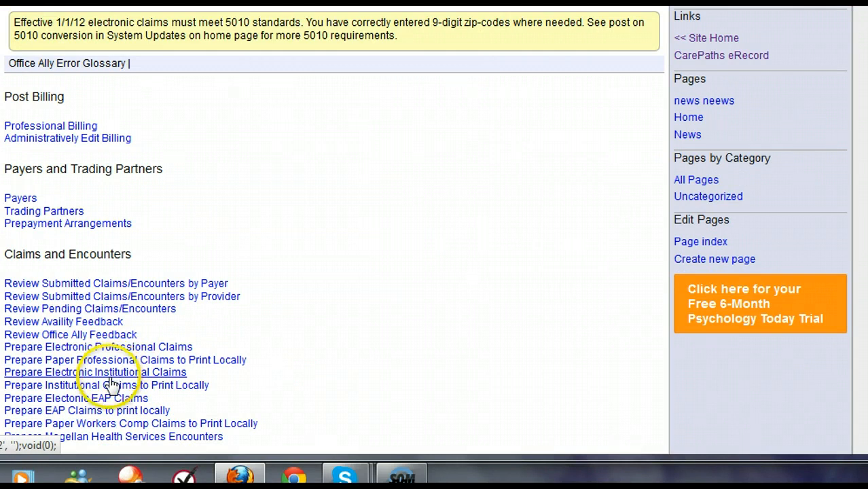
mouse_move(125, 352)
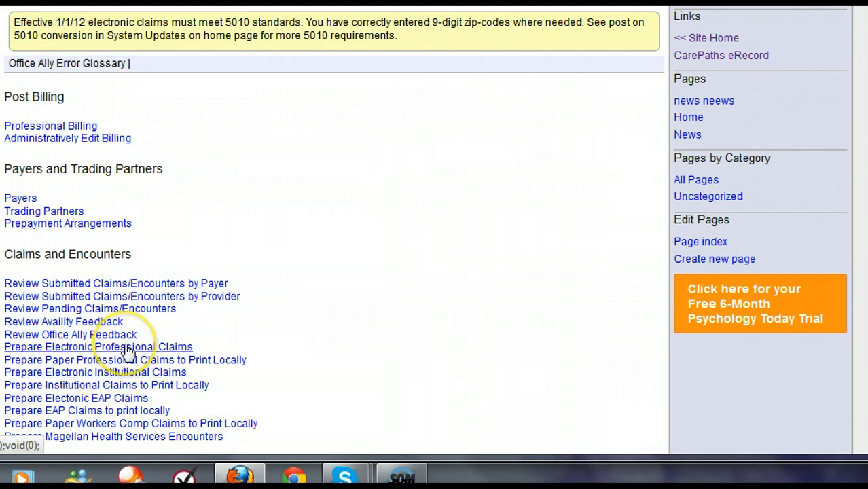
- Start electronic professional claims for 1/7/2013 to 1/18/2013, finding claims for all payers
left_click(97, 346)
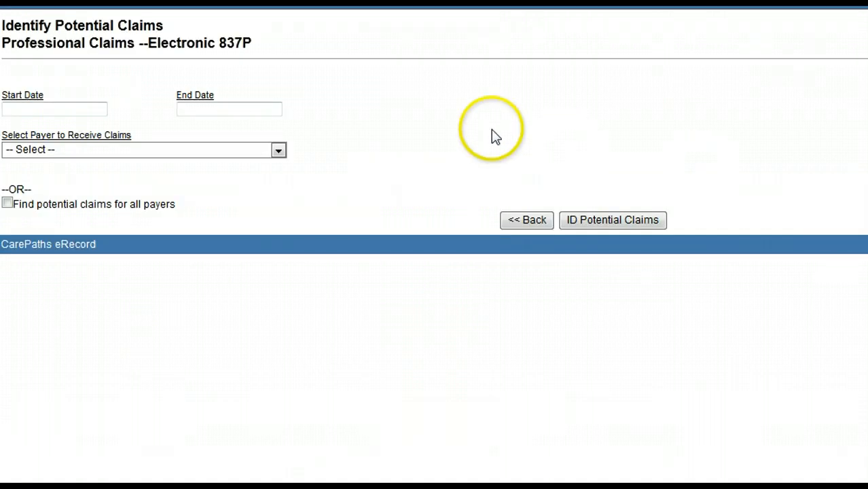
mouse_move(144, 33)
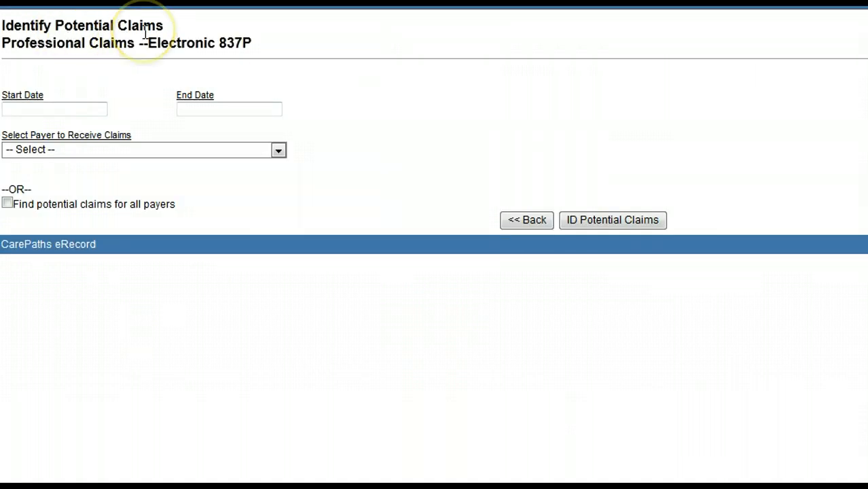
left_click(55, 109)
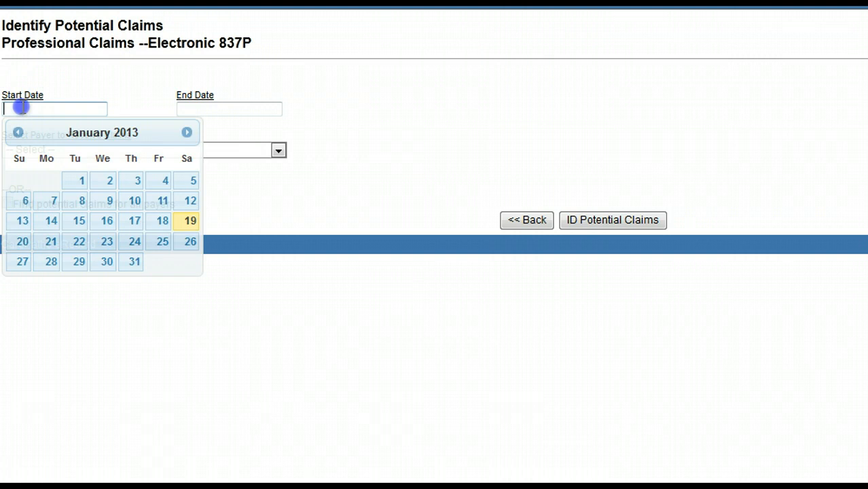
left_click(54, 201)
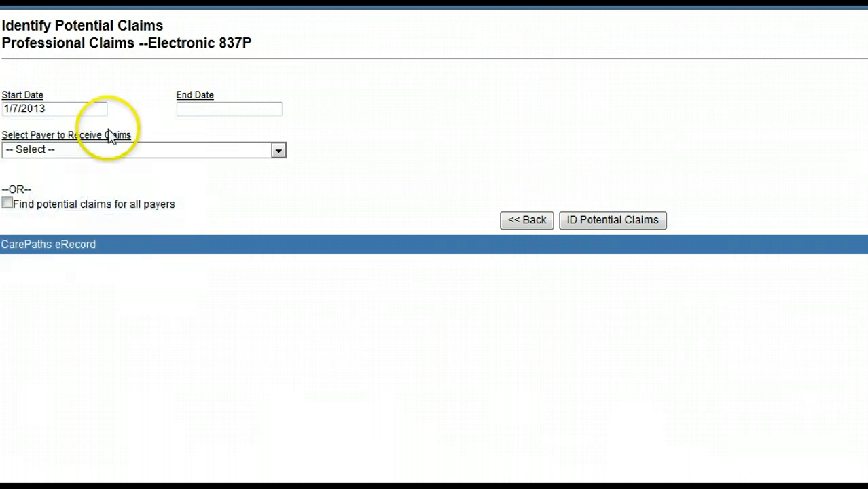
left_click(228, 109)
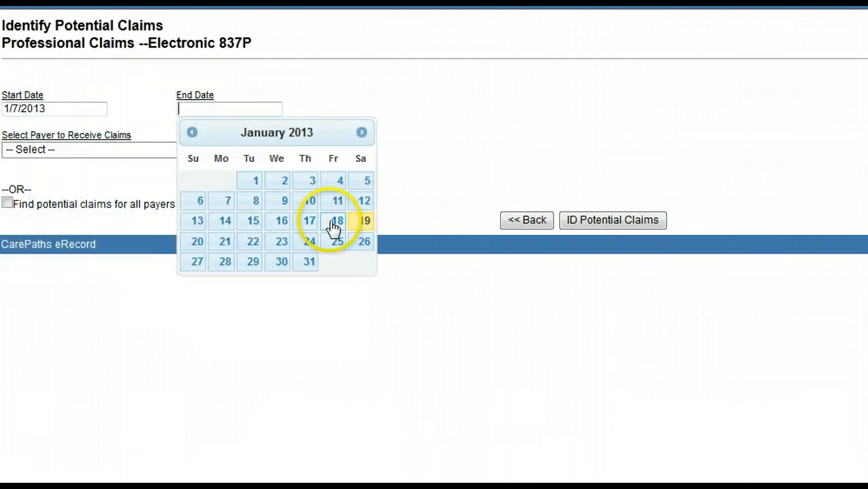
left_click(334, 219)
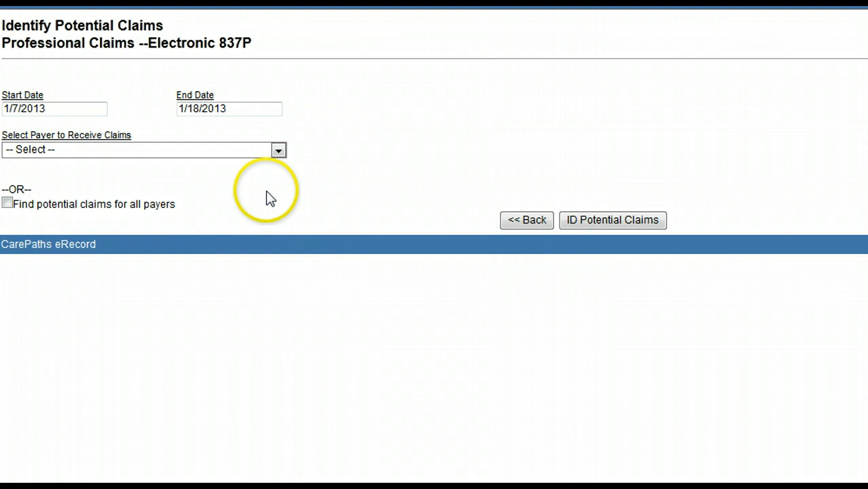
mouse_move(211, 150)
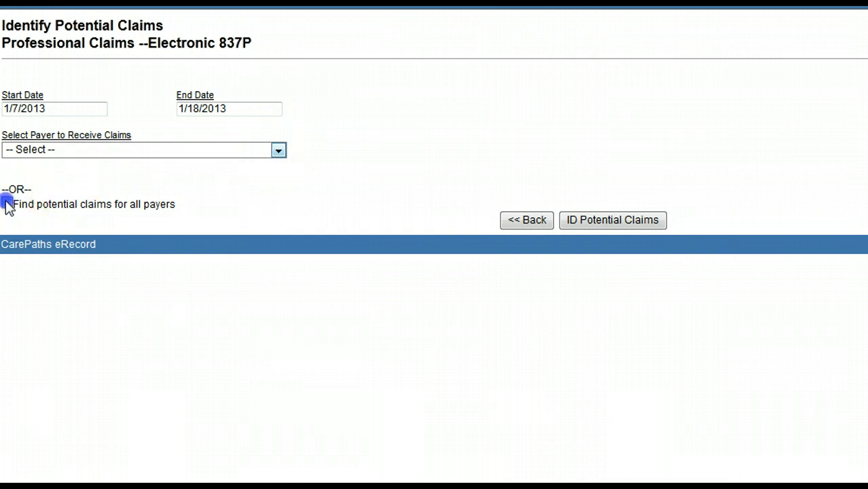
left_click(8, 203)
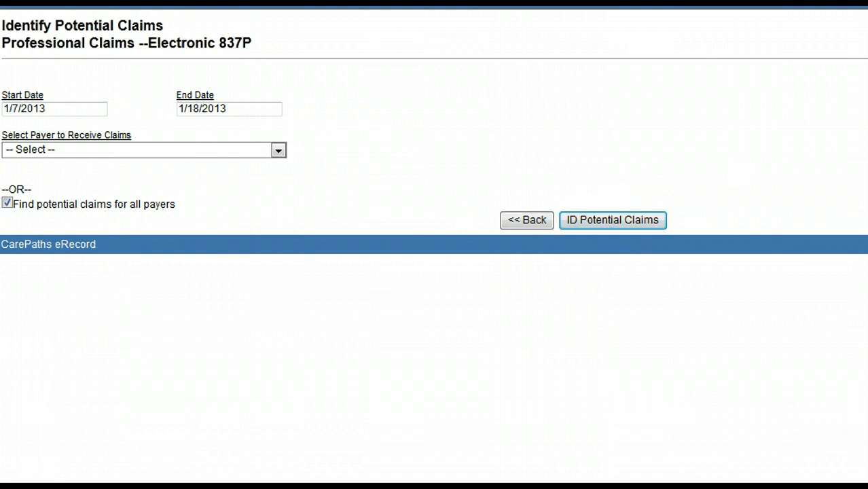
- Identify potential claims in the range and view the records with missing data
left_click(611, 220)
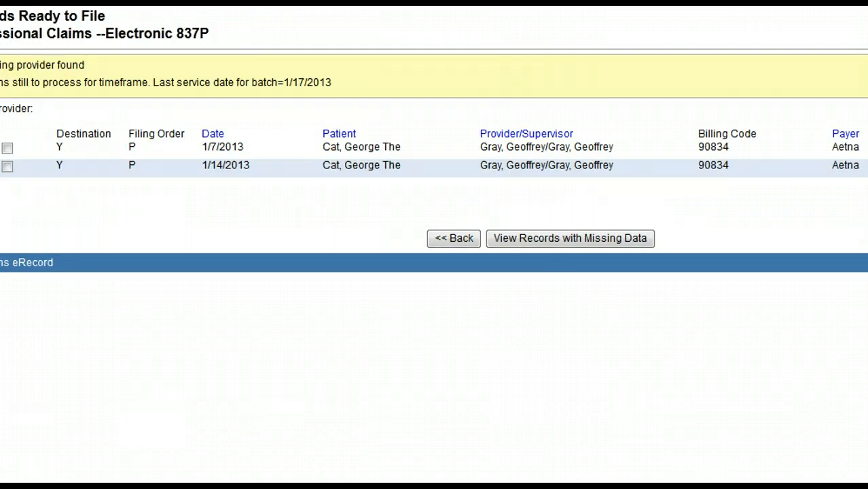
mouse_move(818, 224)
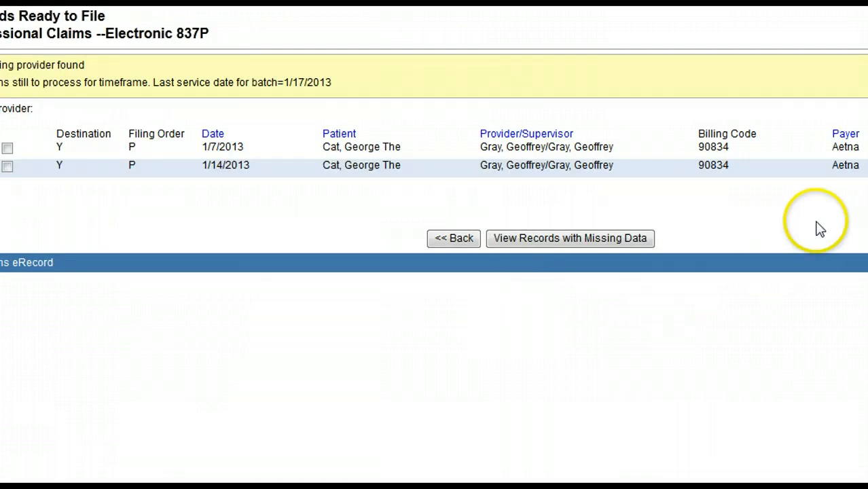
mouse_move(404, 165)
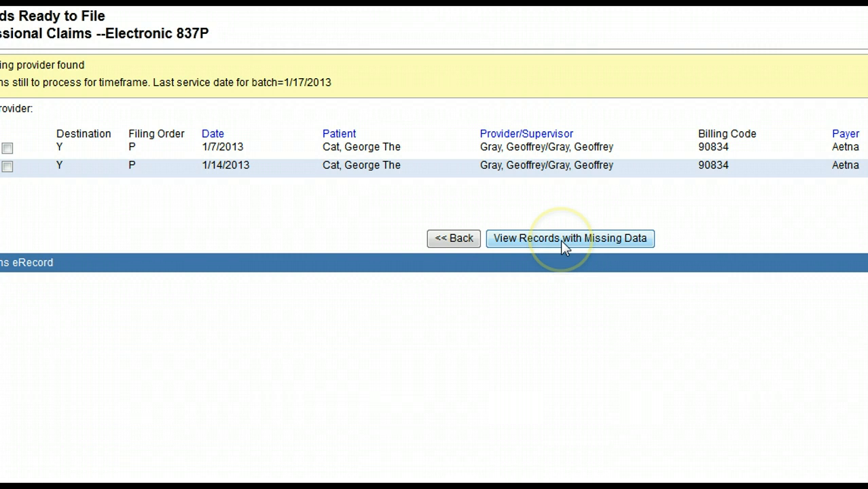
mouse_move(564, 245)
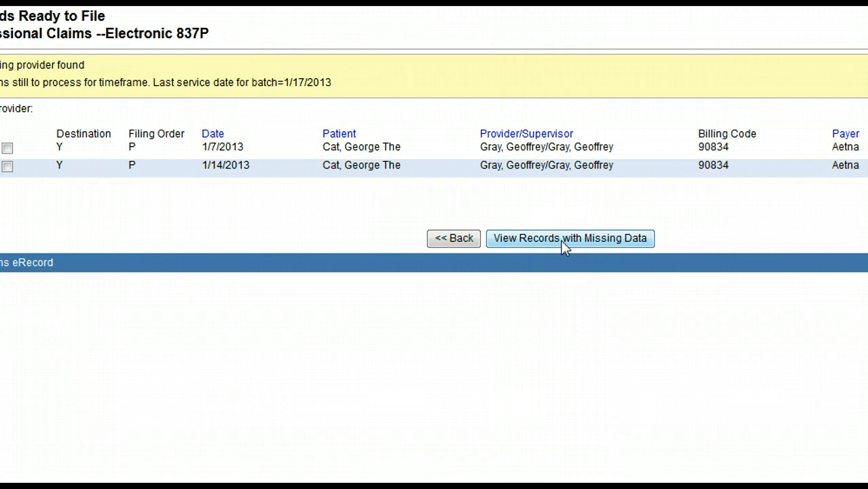
left_click(569, 237)
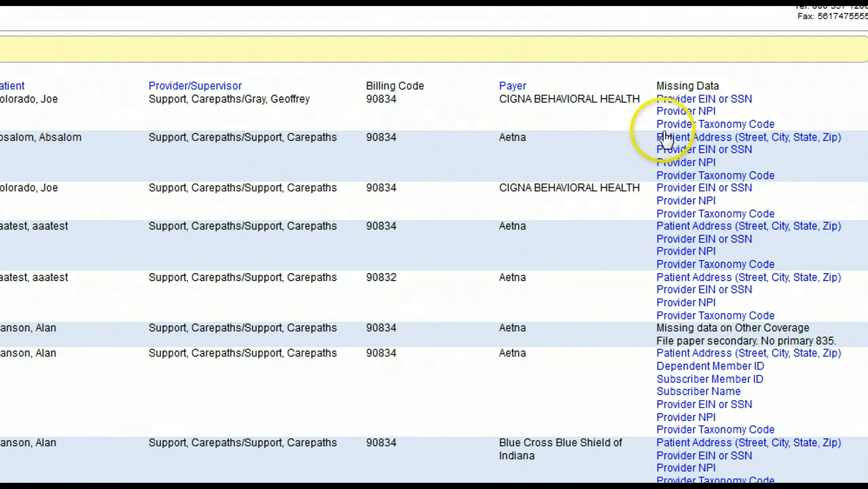
mouse_move(689, 115)
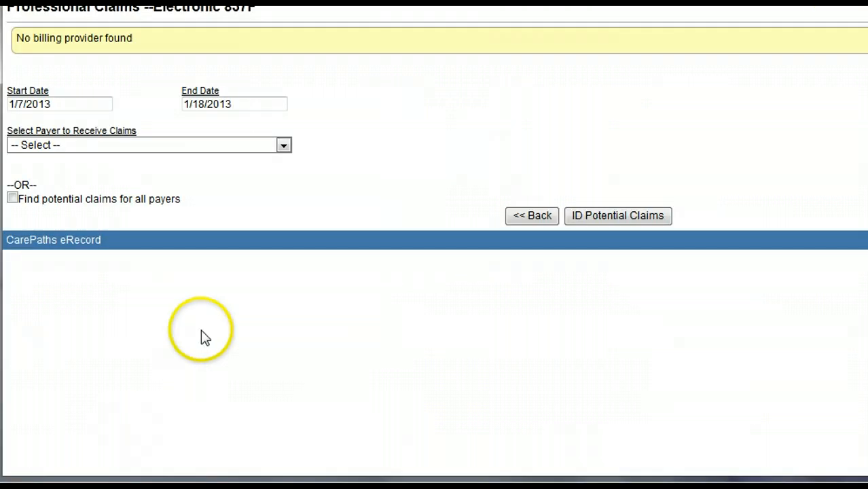
mouse_move(265, 149)
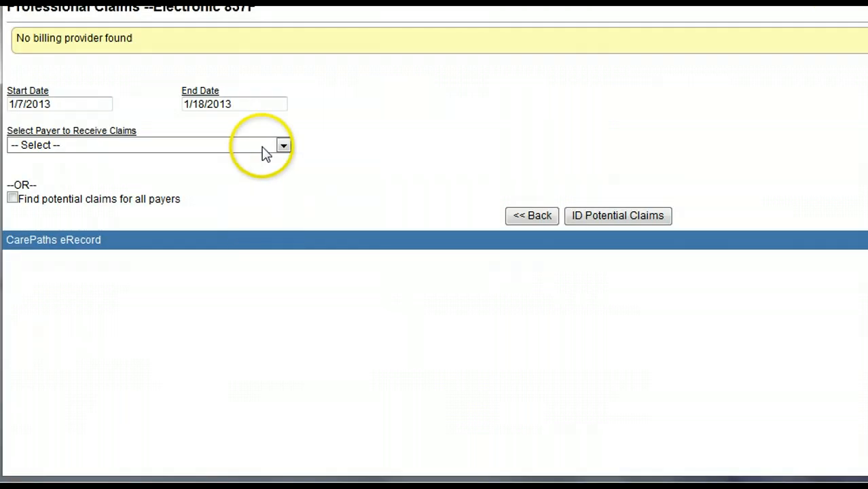
- Choose Aetna as the payer and look up its potential claims
left_click(282, 144)
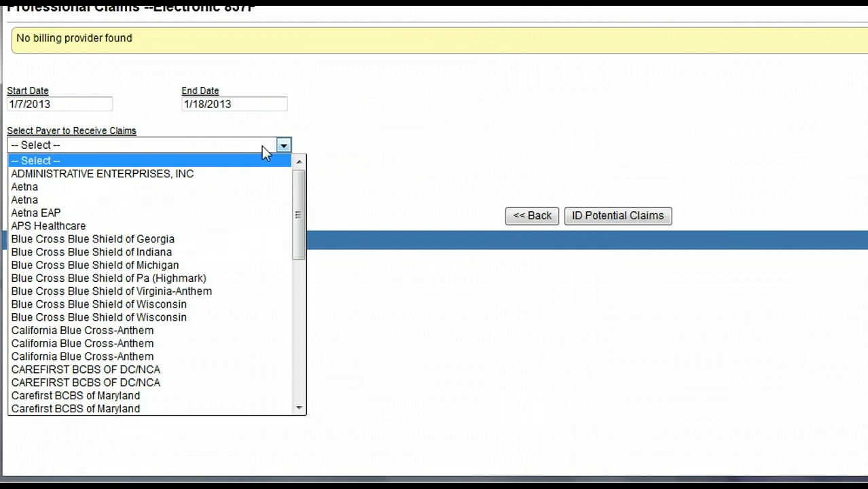
left_click(25, 188)
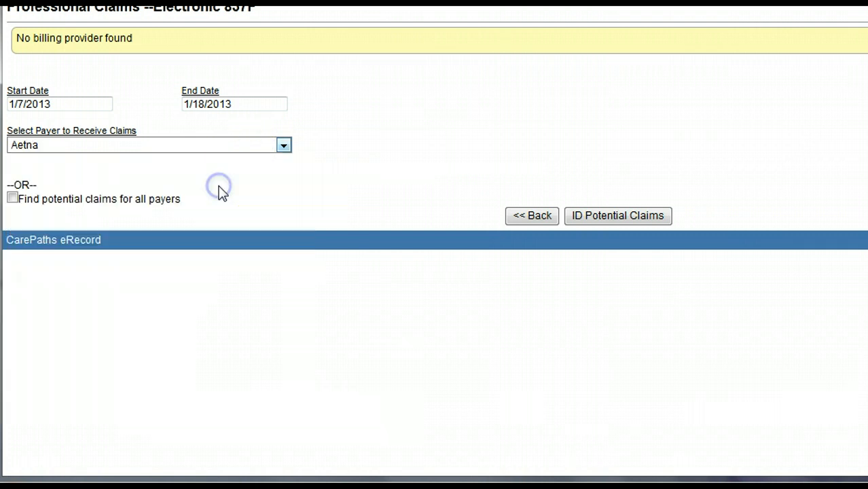
left_click(617, 215)
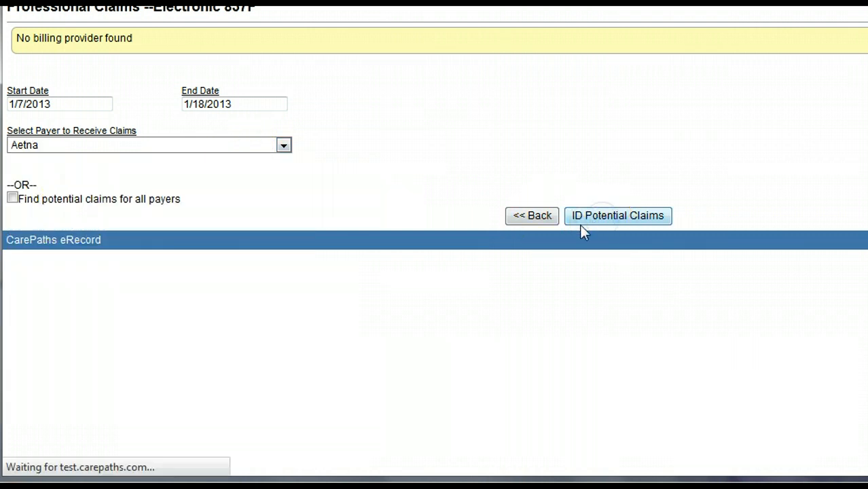
left_click(616, 215)
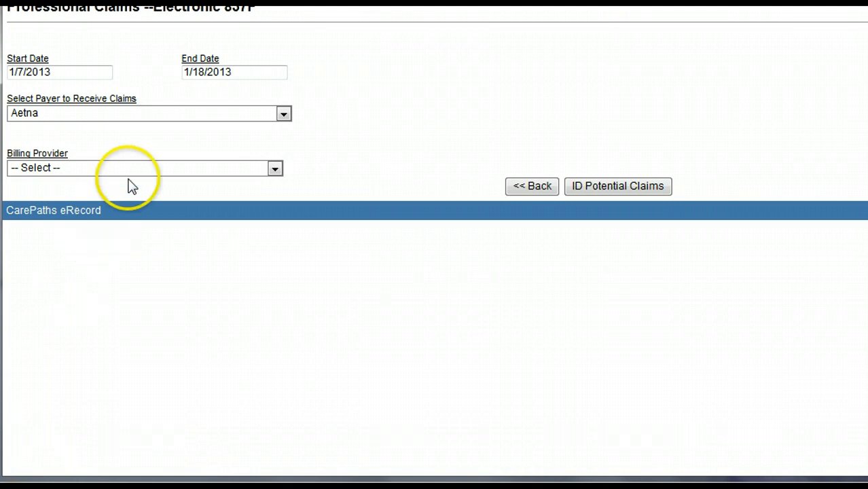
mouse_move(134, 174)
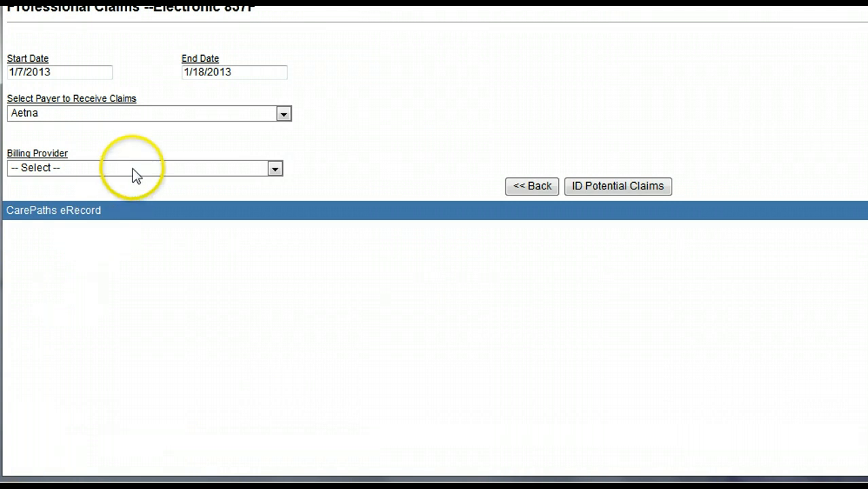
- Pick the default Test Site billing provider and identify Aetna claims for it
left_click(274, 169)
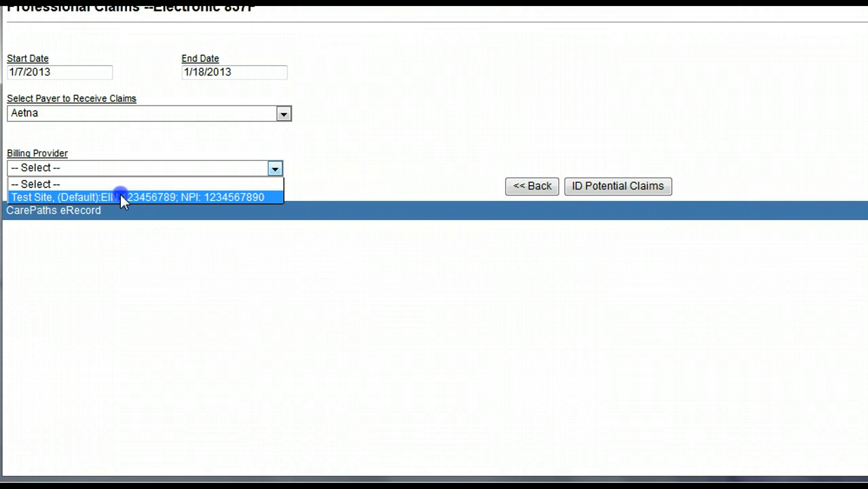
left_click(141, 197)
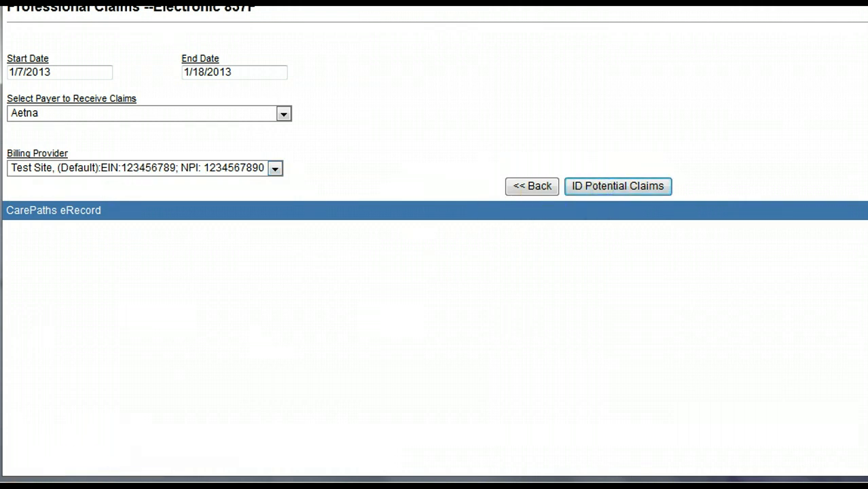
left_click(617, 185)
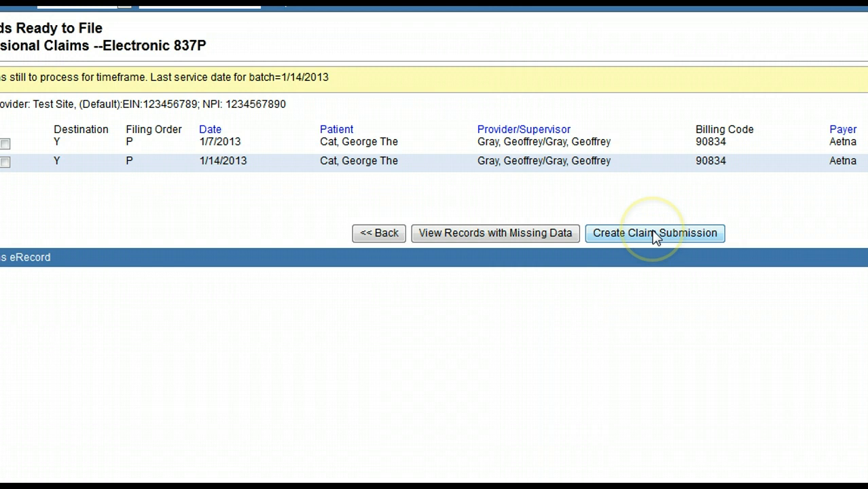
- Create a claim submission from the two records and submit it to Availity Claims
left_click(654, 233)
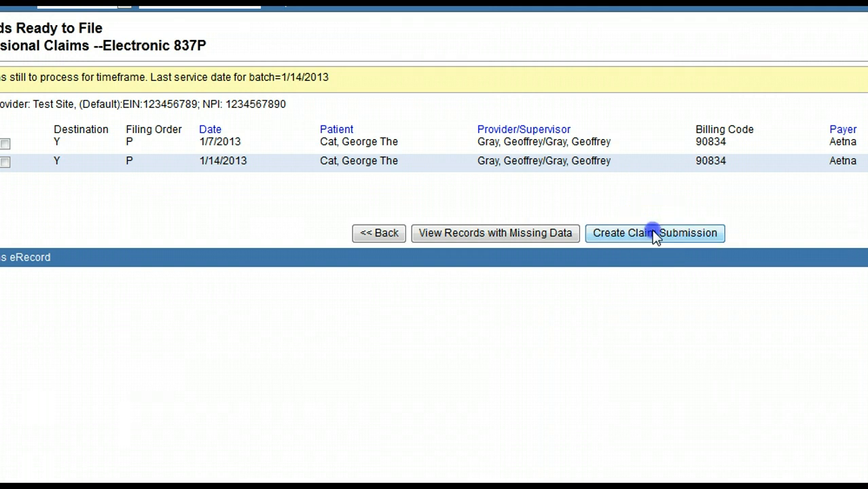
left_click(654, 234)
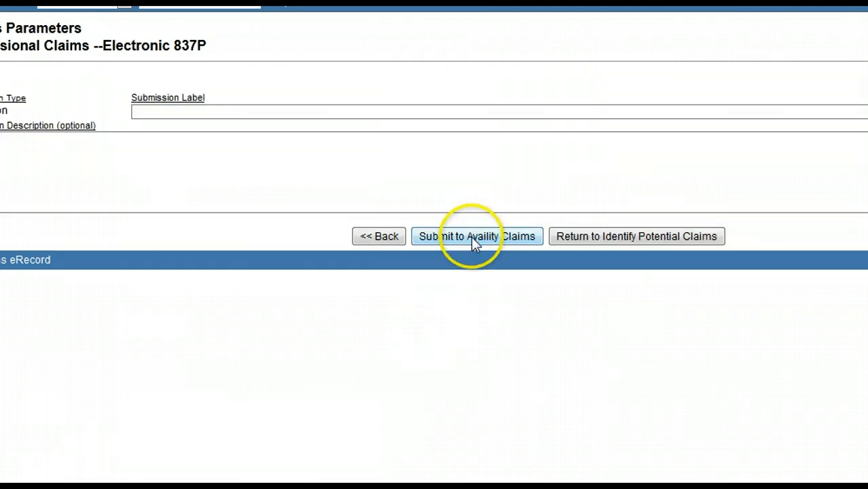
left_click(635, 237)
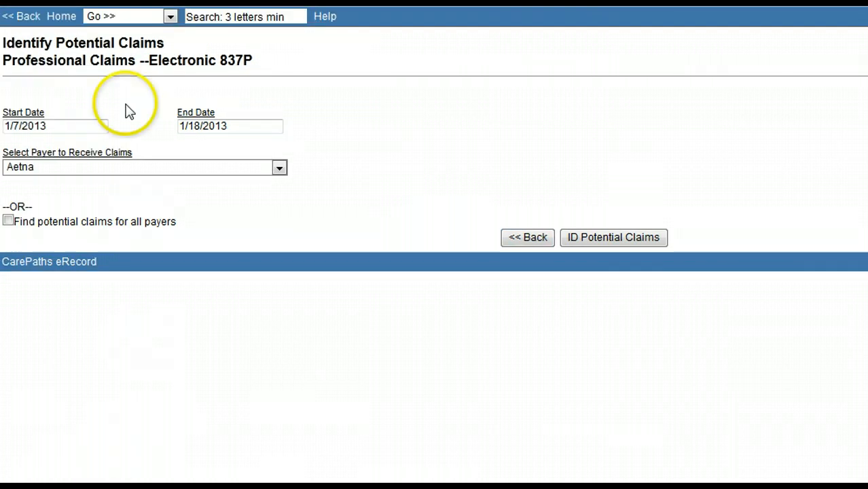
mouse_move(136, 19)
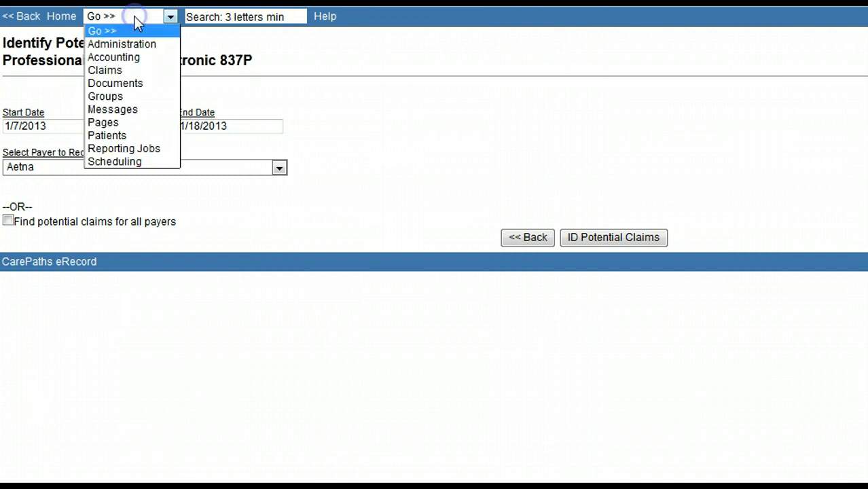
mouse_move(105, 70)
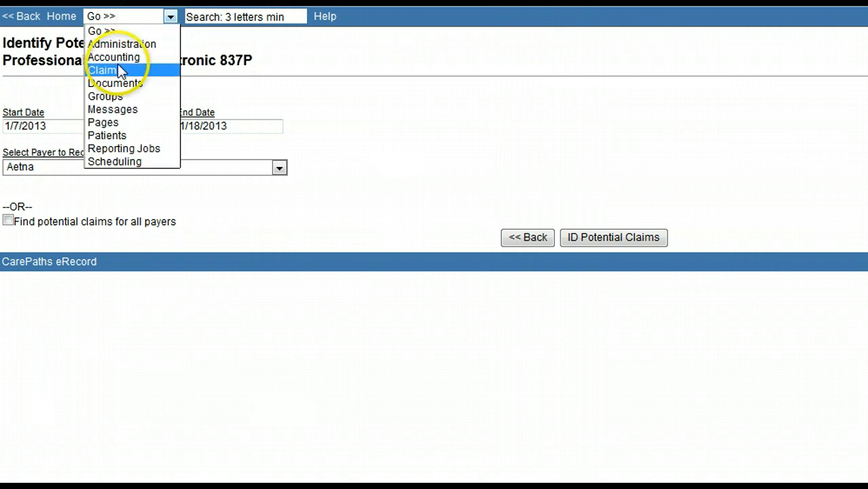
- From the Claims area, review submitted claim batches by payer including the 1/19/2013 Aetna batch
left_click(102, 71)
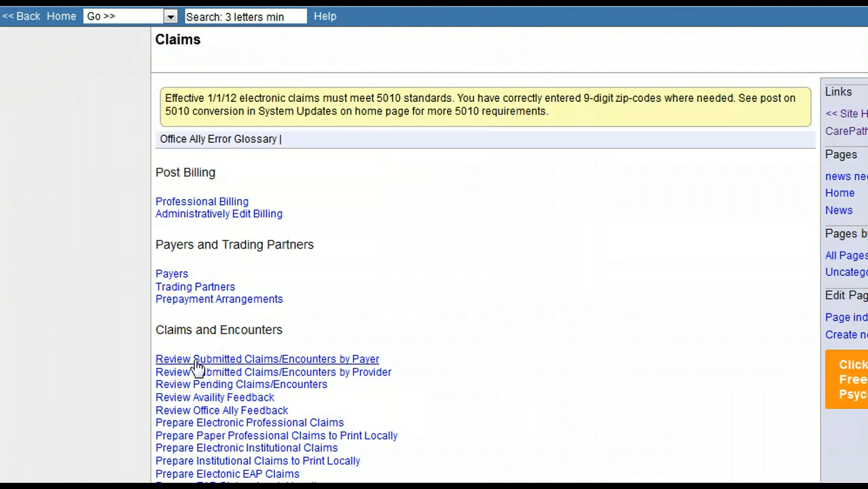
left_click(266, 359)
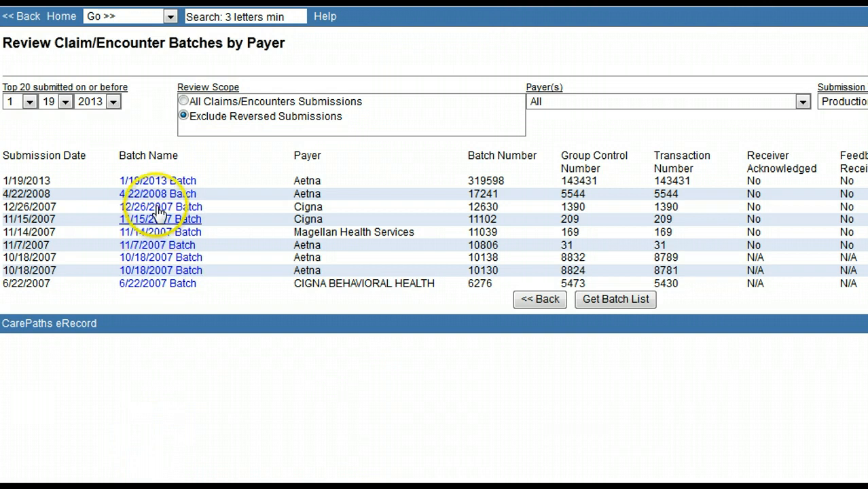
mouse_move(269, 190)
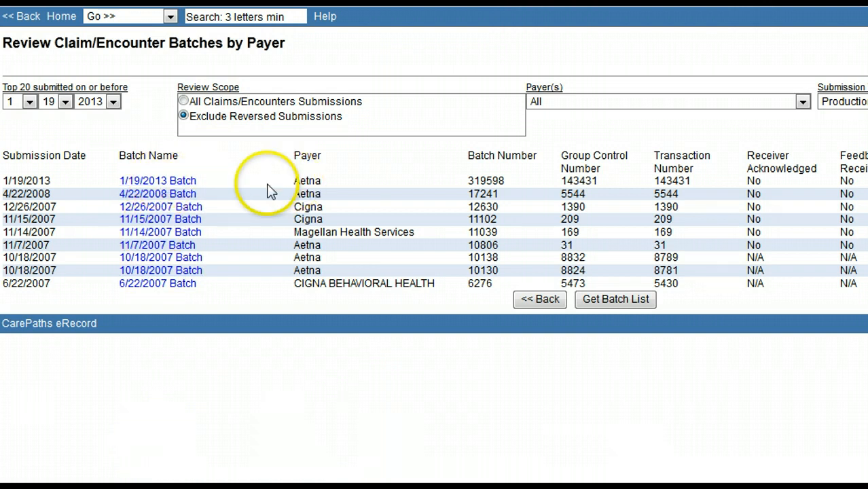
mouse_move(184, 190)
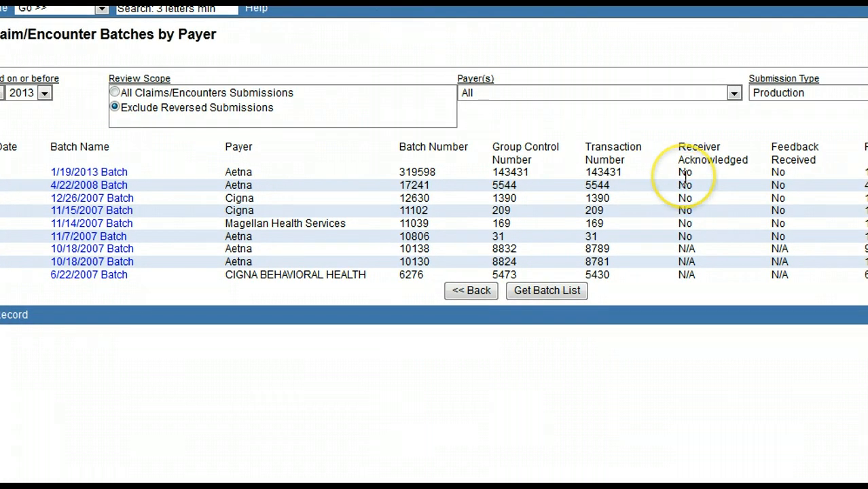
mouse_move(699, 179)
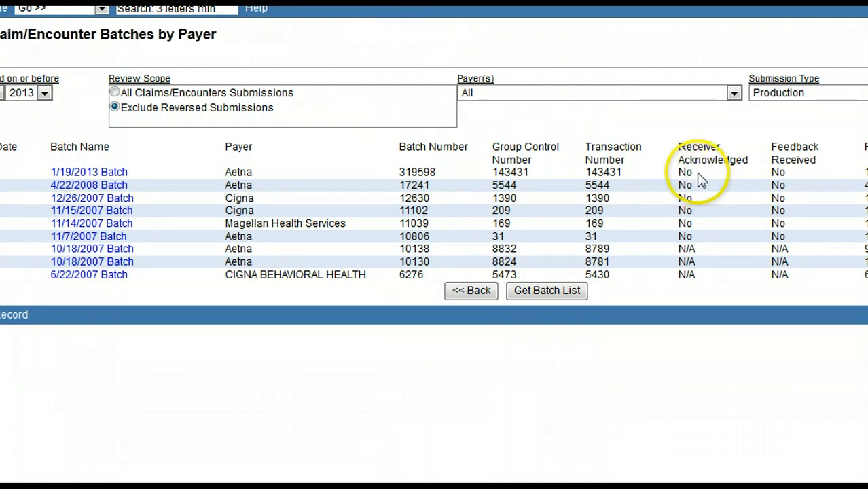
mouse_move(587, 29)
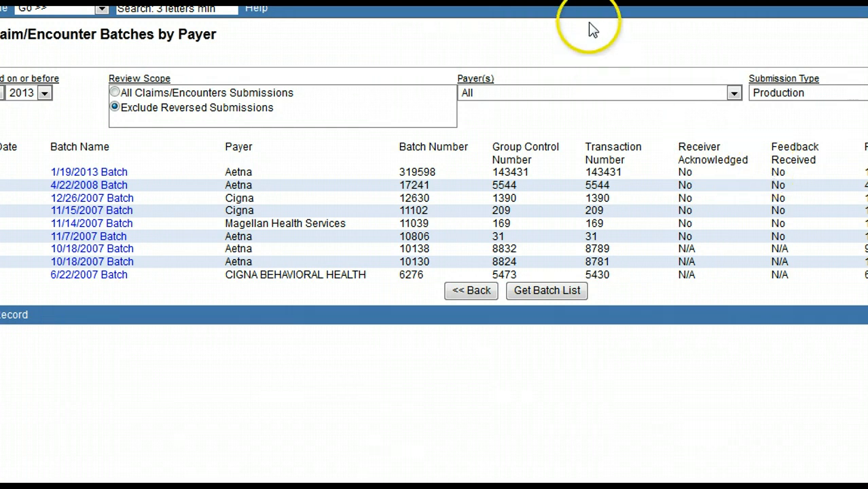
mouse_move(116, 478)
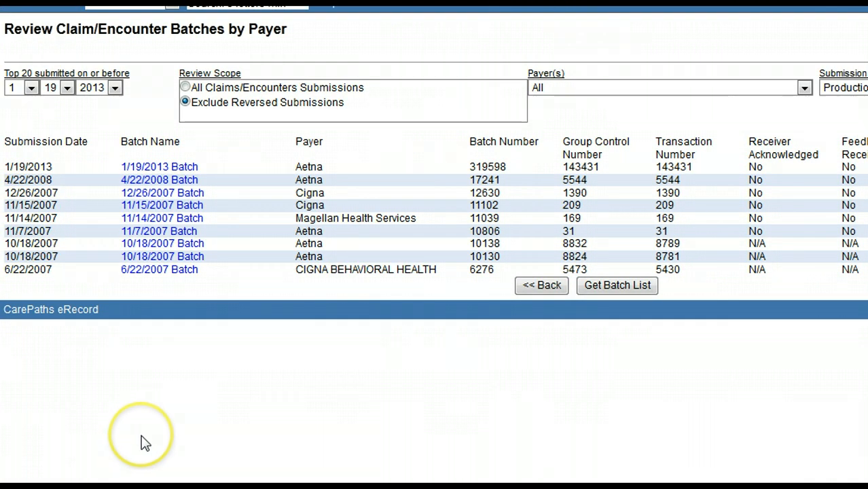
mouse_move(159, 165)
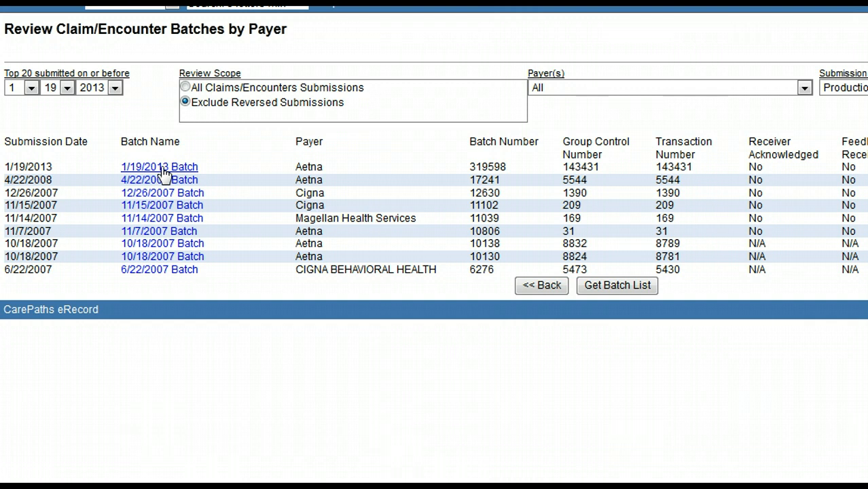
mouse_move(82, 476)
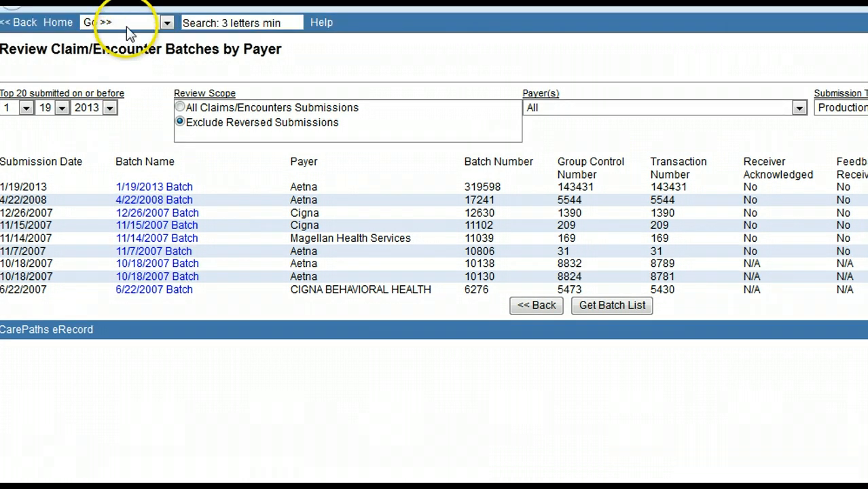
mouse_move(121, 80)
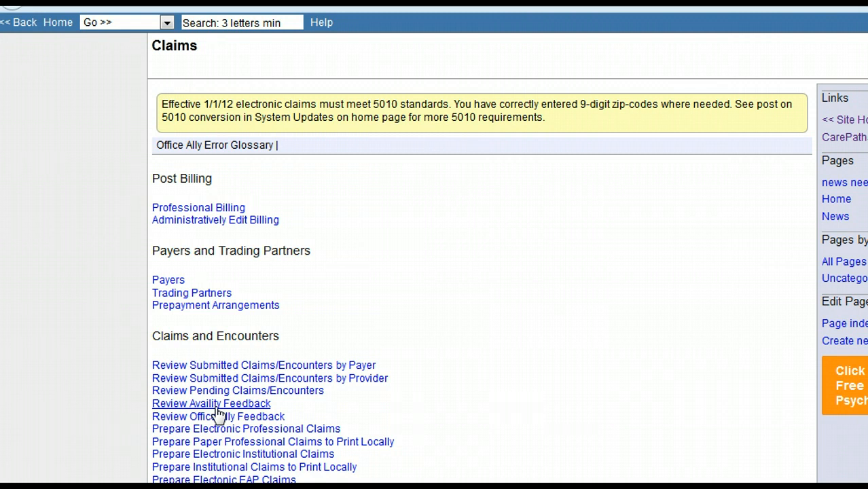
mouse_move(228, 22)
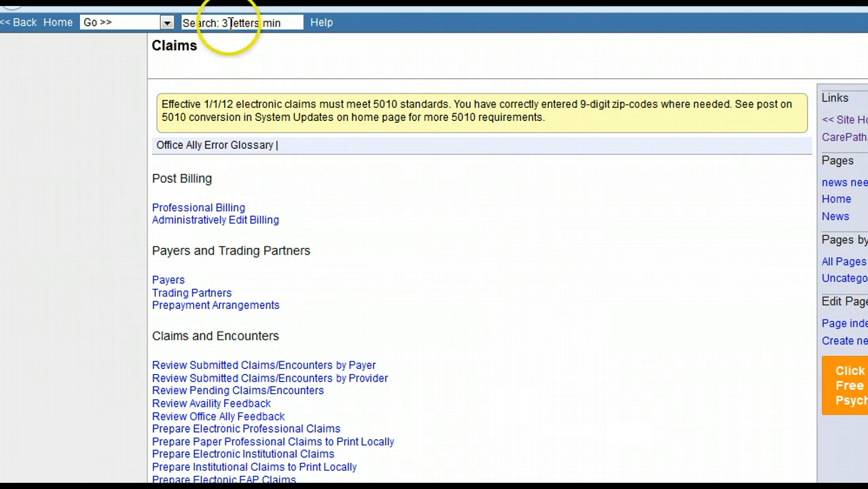
- Find patient 'cat' and view the claims submitted for them under Insurance
type("cat")
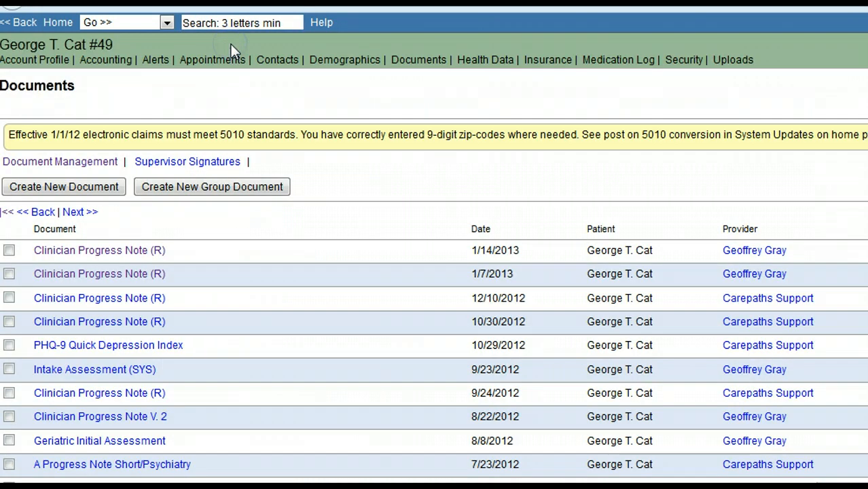
left_click(548, 60)
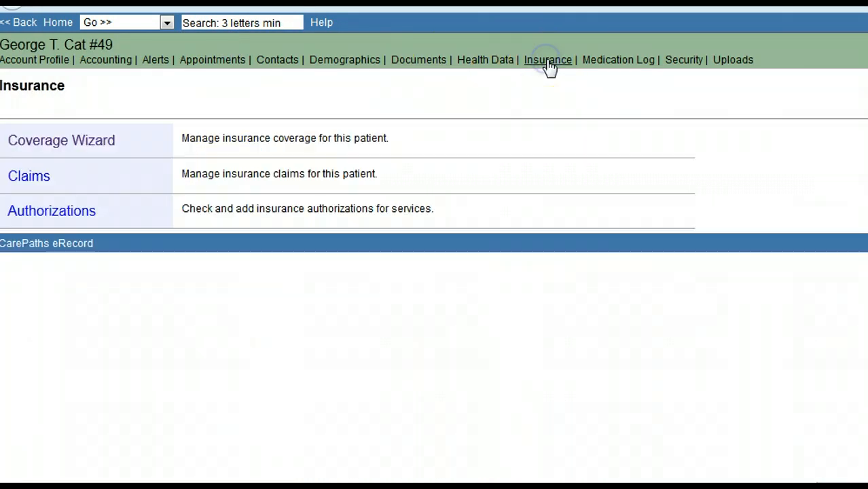
left_click(28, 176)
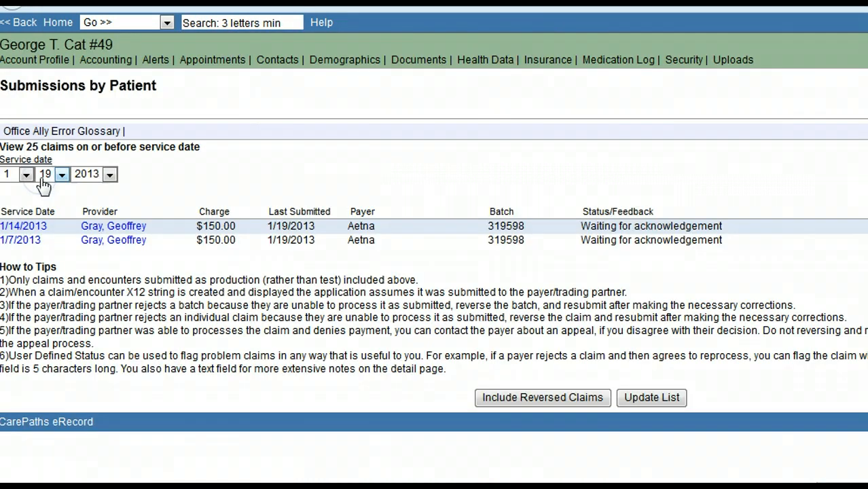
mouse_move(109, 261)
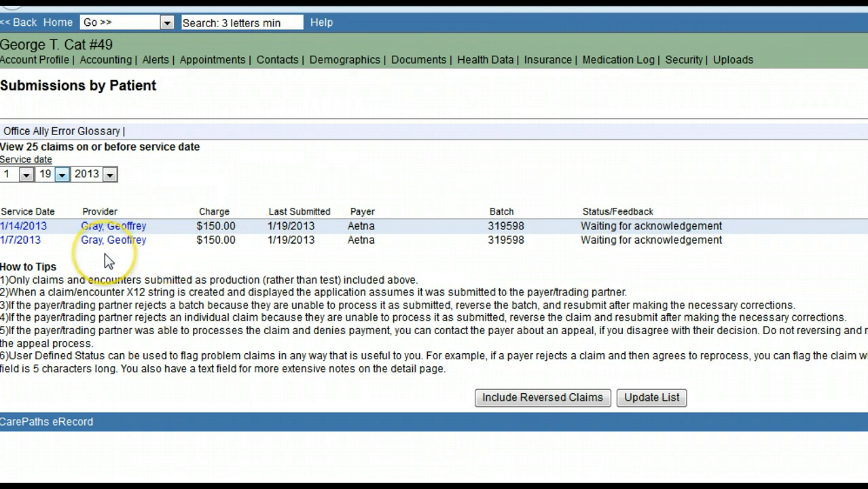
mouse_move(24, 245)
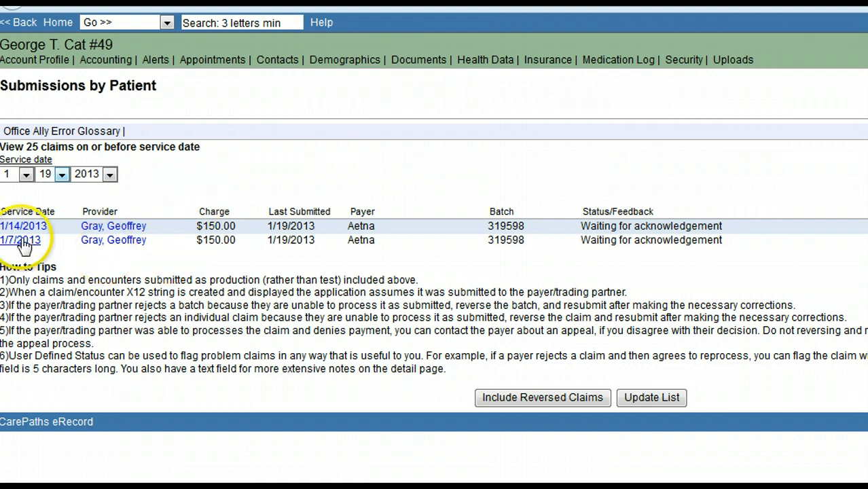
mouse_move(372, 239)
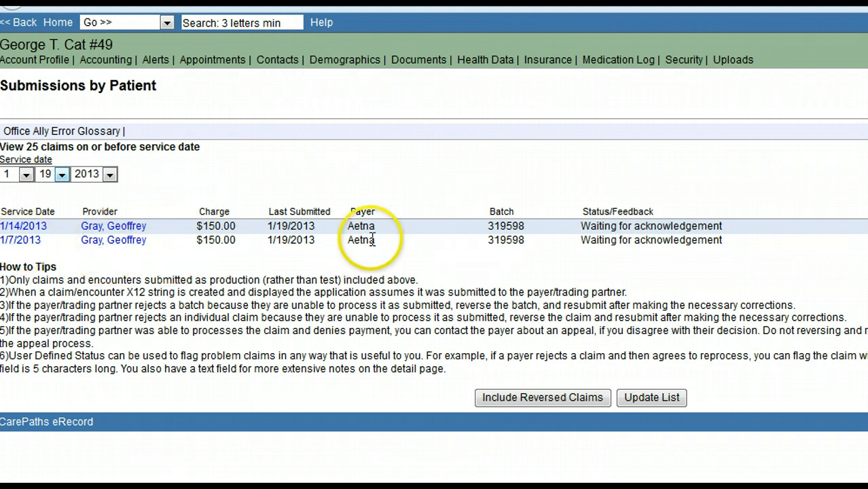
mouse_move(595, 247)
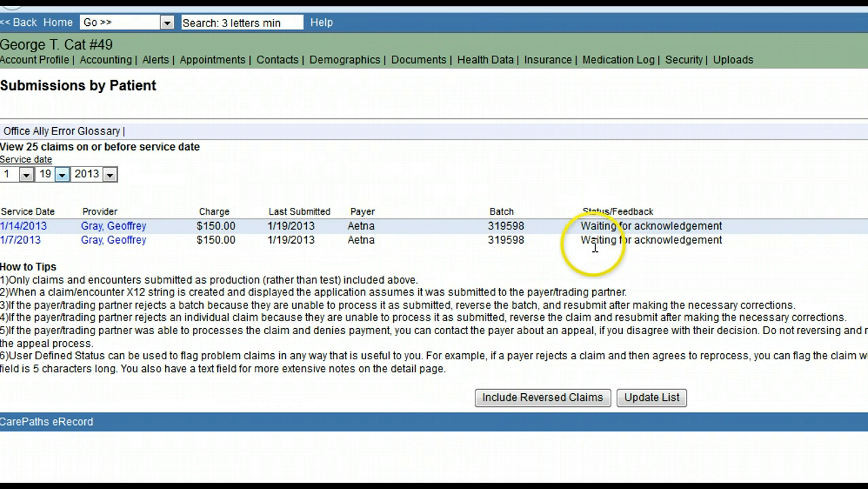
mouse_move(584, 256)
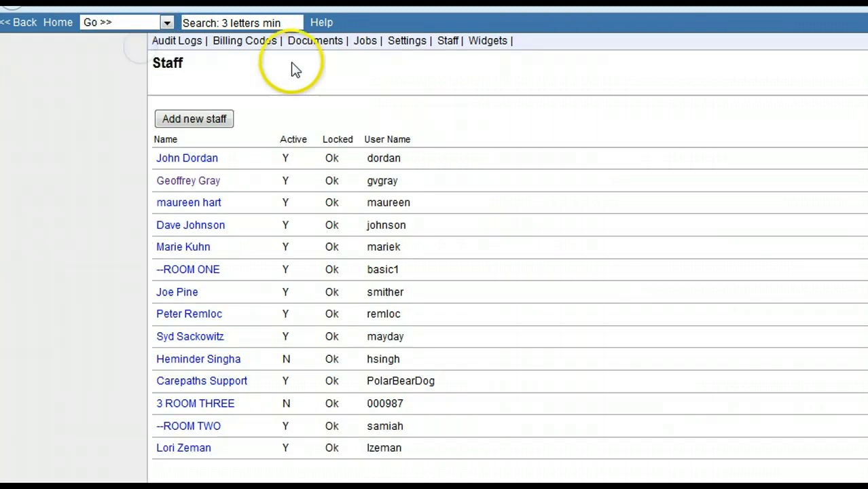
- Start a new Aging Claims Report job from the claims reports, then return home
left_click(364, 41)
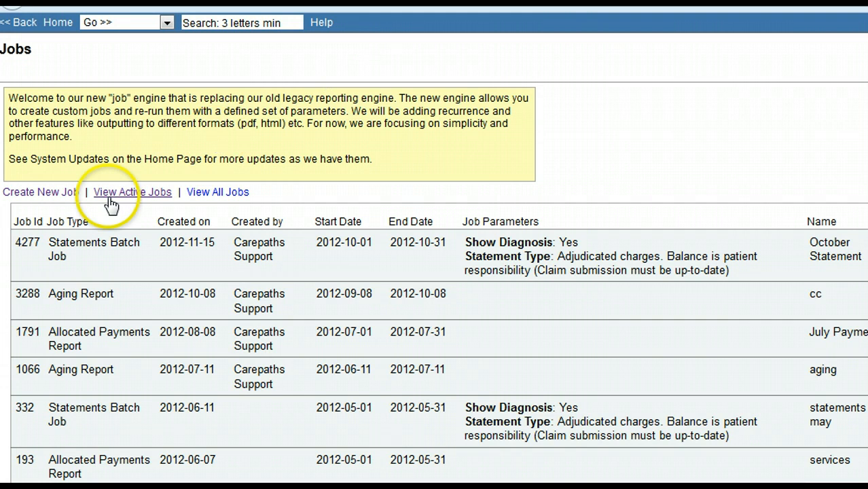
left_click(38, 191)
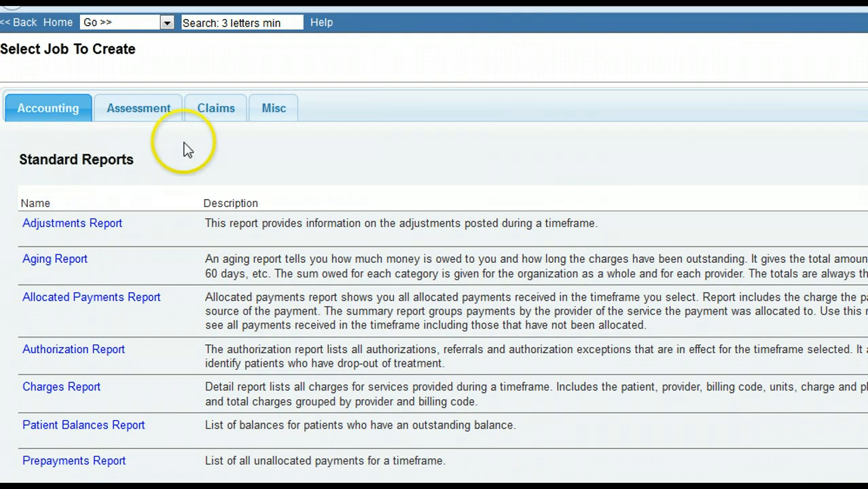
left_click(214, 108)
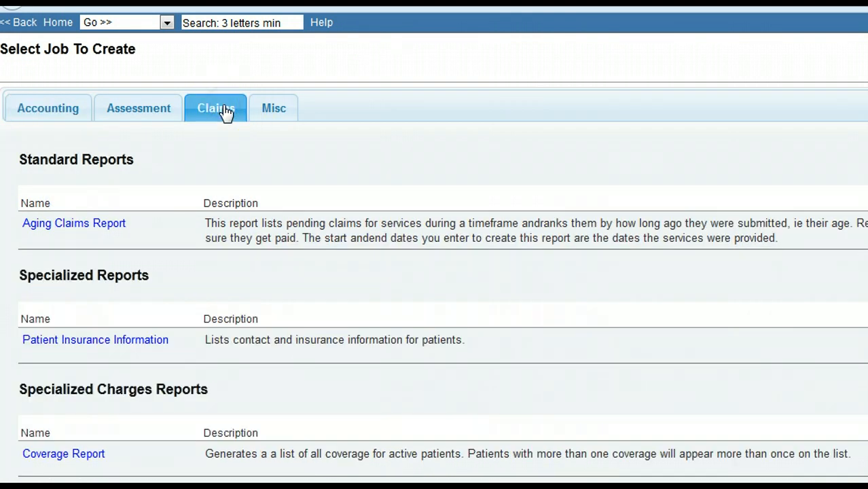
mouse_move(110, 228)
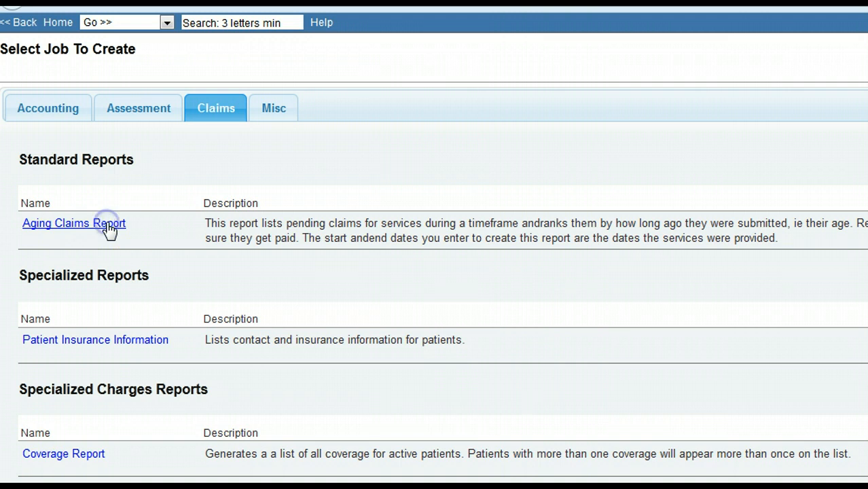
left_click(73, 223)
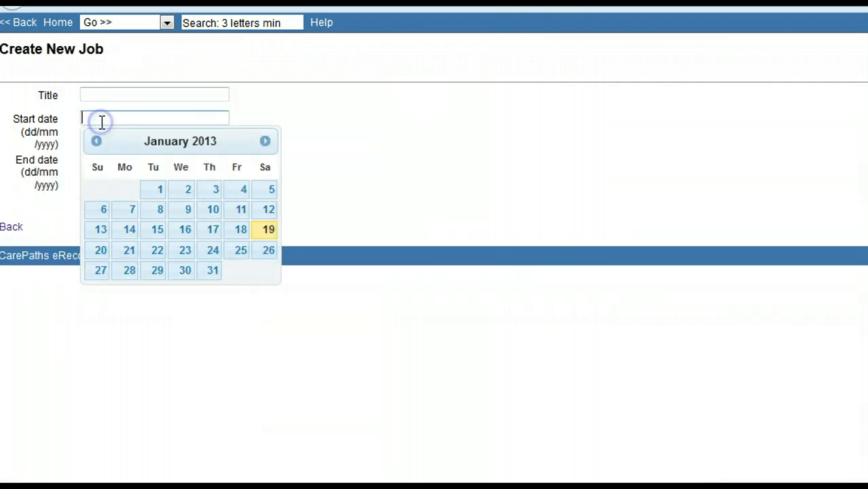
mouse_move(95, 140)
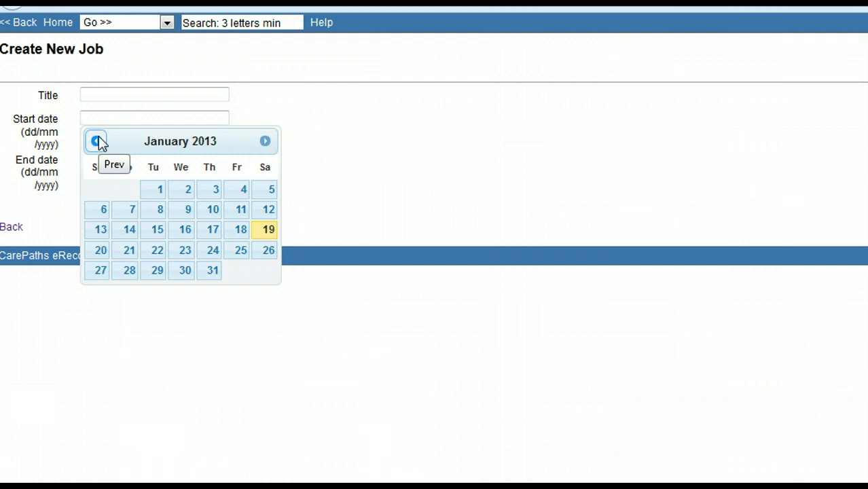
left_click(57, 22)
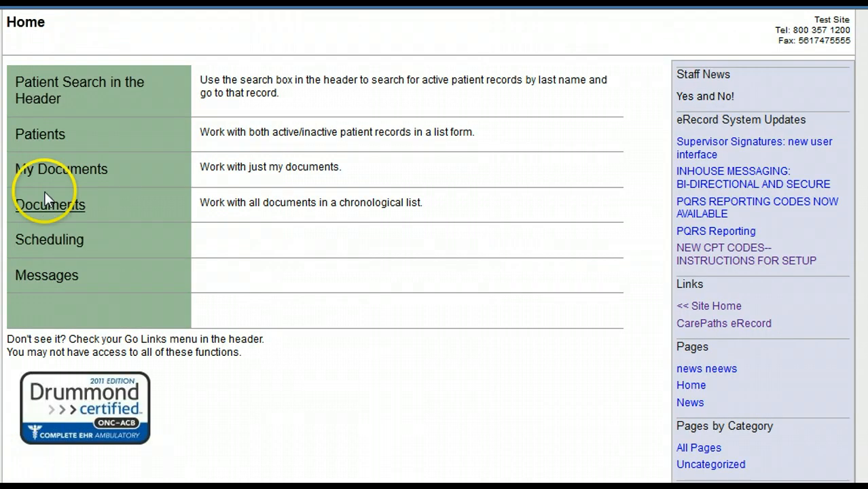
mouse_move(39, 134)
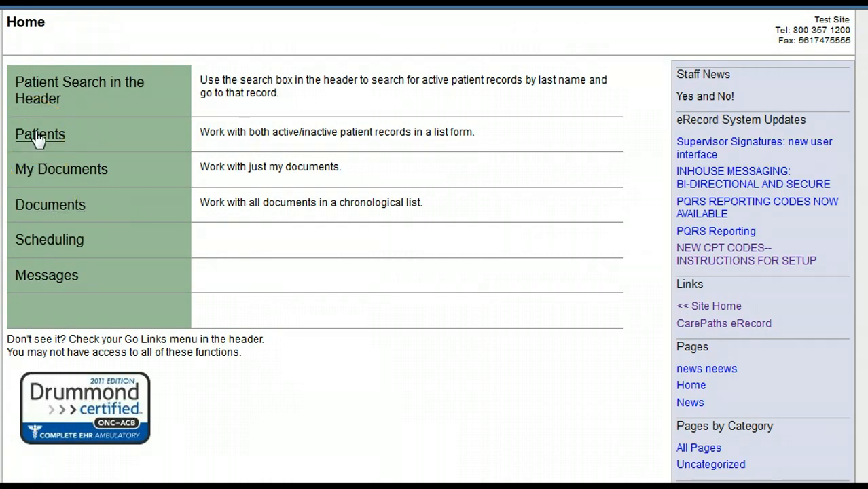
- Choose the patient from Patients and review their account profile down to the address
left_click(39, 134)
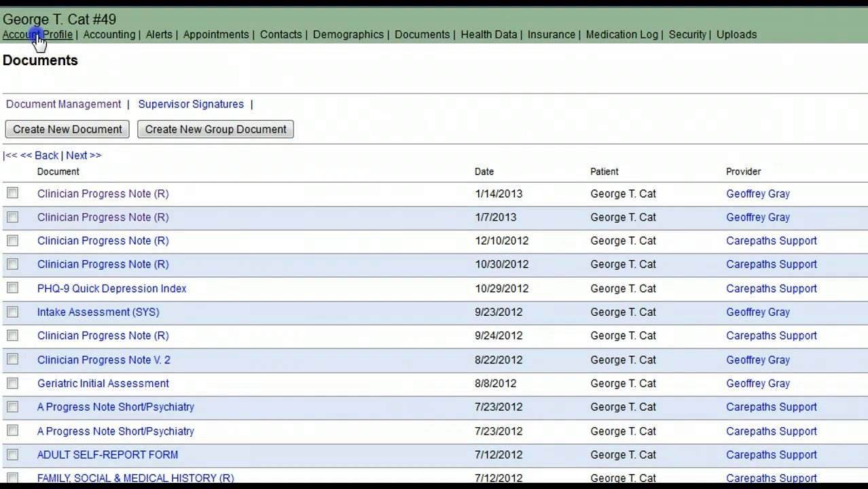
left_click(37, 35)
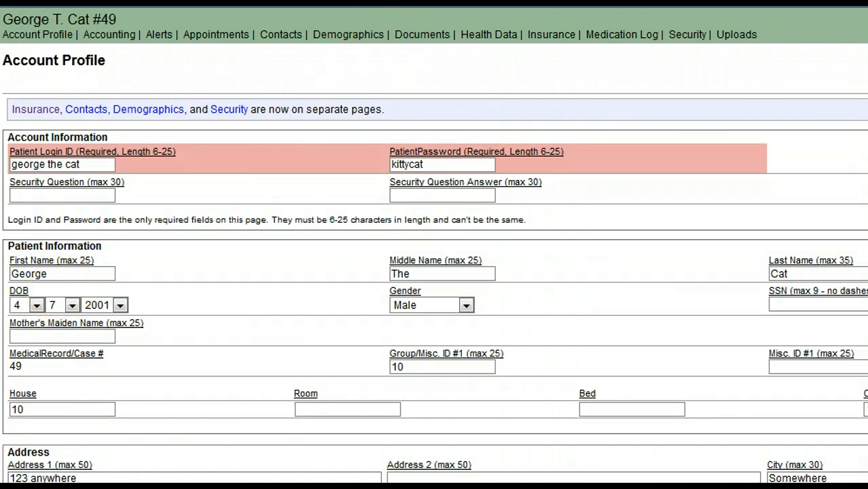
scroll("down", 3)
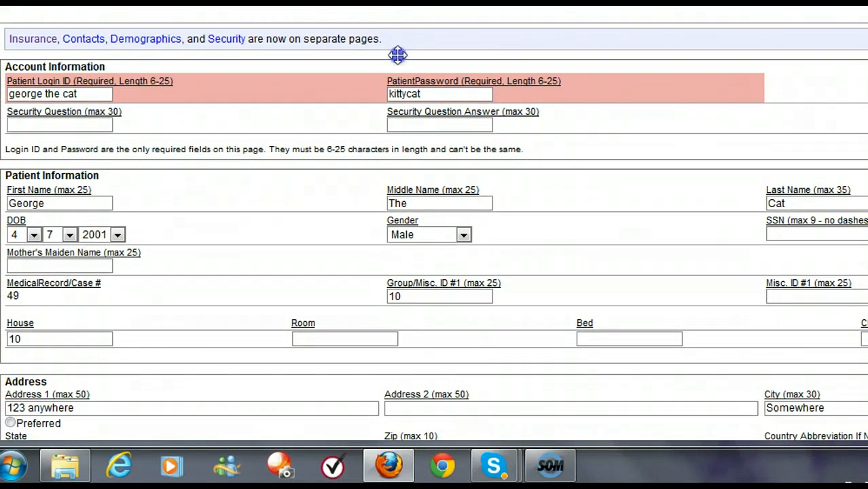
mouse_move(679, 218)
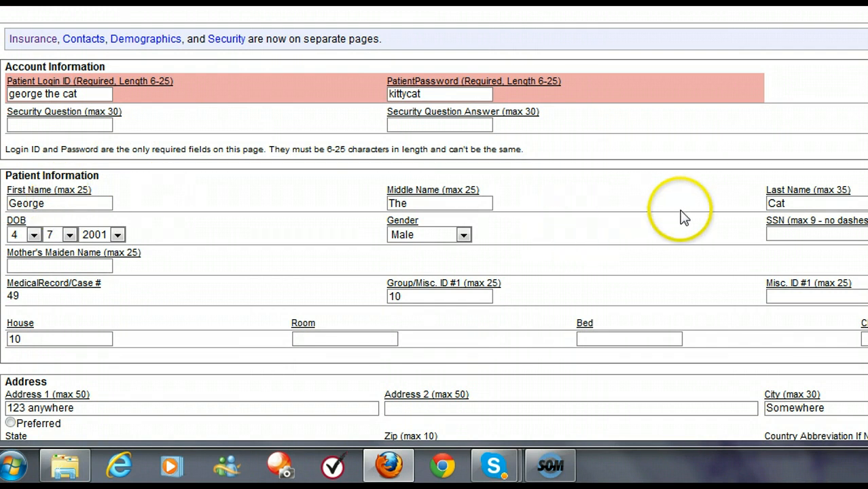
mouse_move(413, 259)
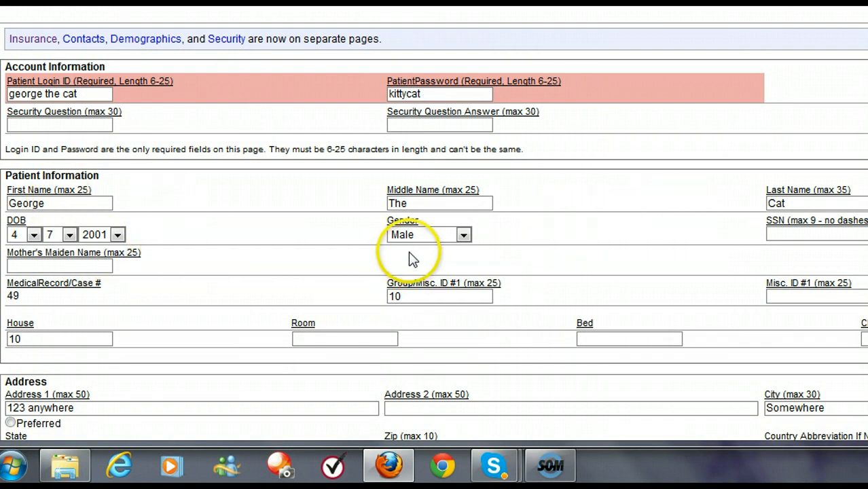
mouse_move(65, 465)
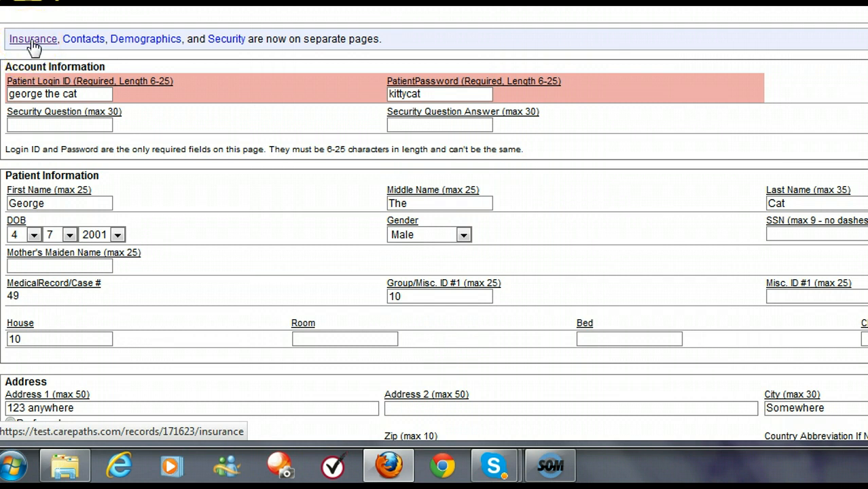
- In the Coverage Wizard, open the Aetna coverage and set relationship to Spouse of Subscriber
left_click(33, 39)
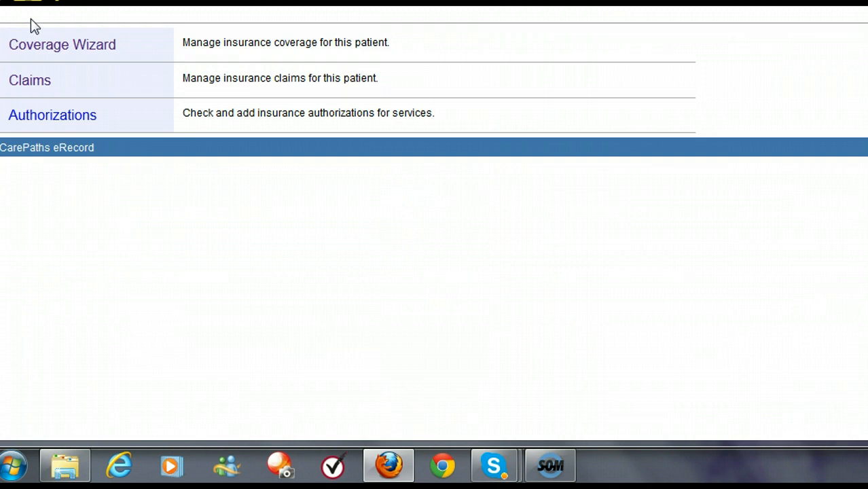
mouse_move(36, 52)
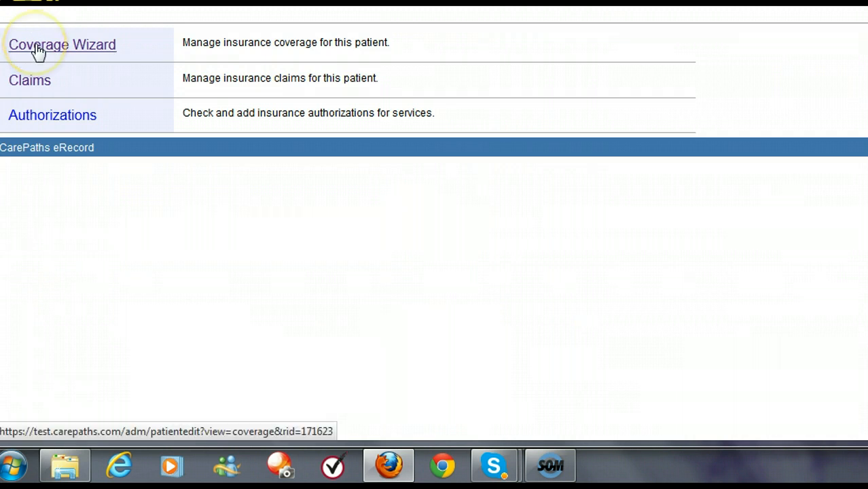
left_click(61, 43)
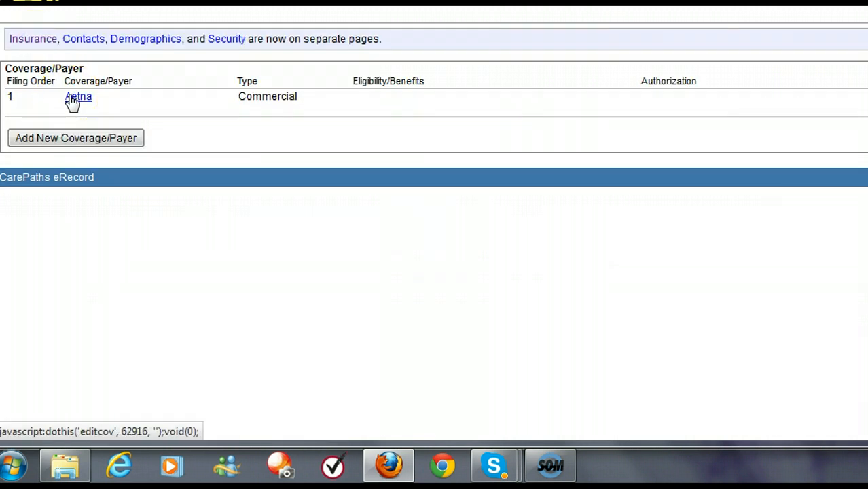
left_click(78, 96)
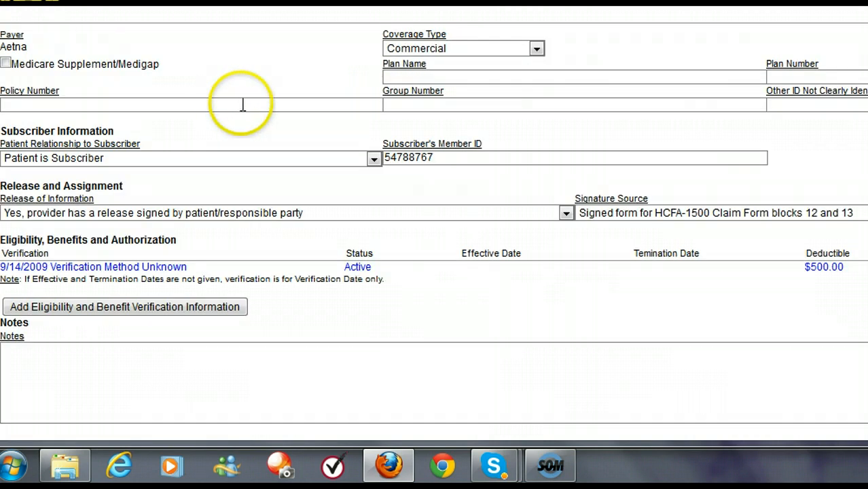
mouse_move(142, 100)
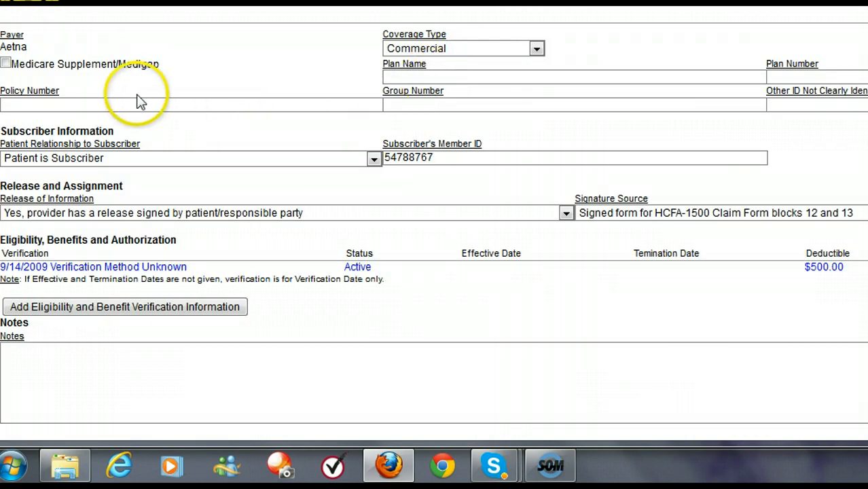
mouse_move(407, 158)
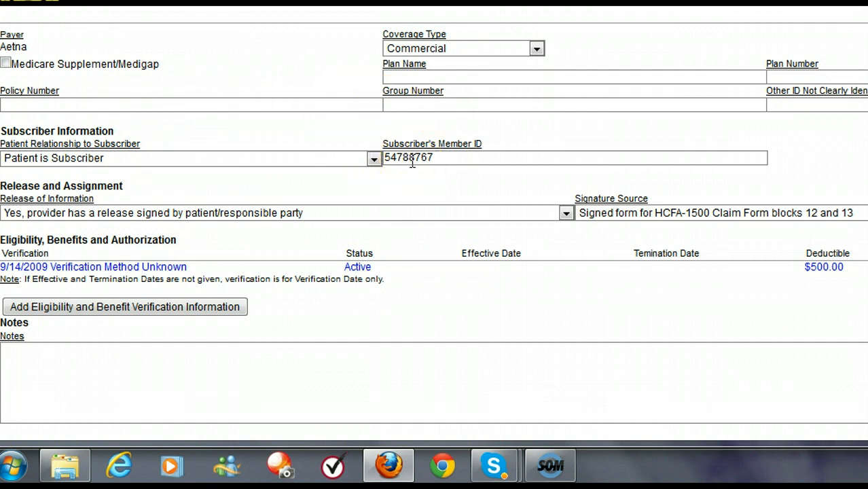
mouse_move(391, 157)
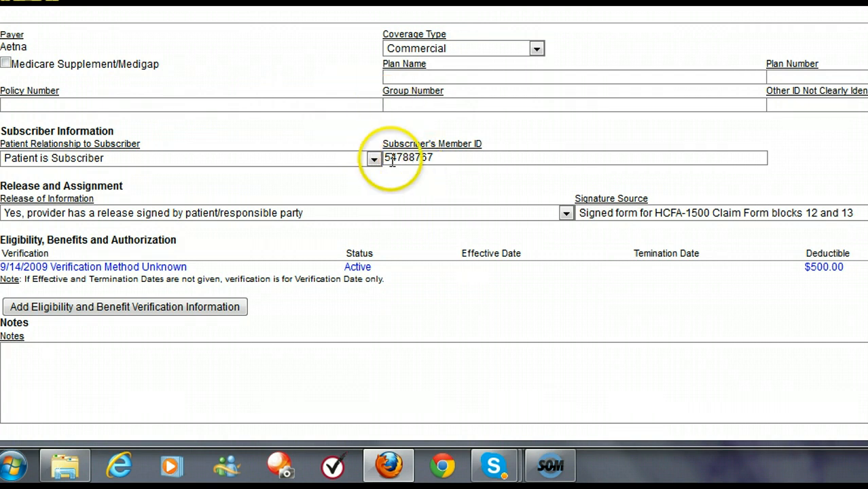
left_click(374, 158)
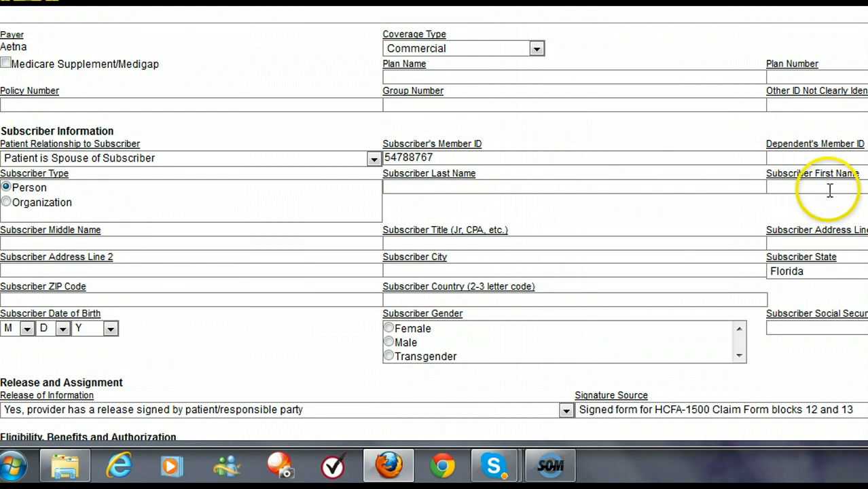
mouse_move(643, 264)
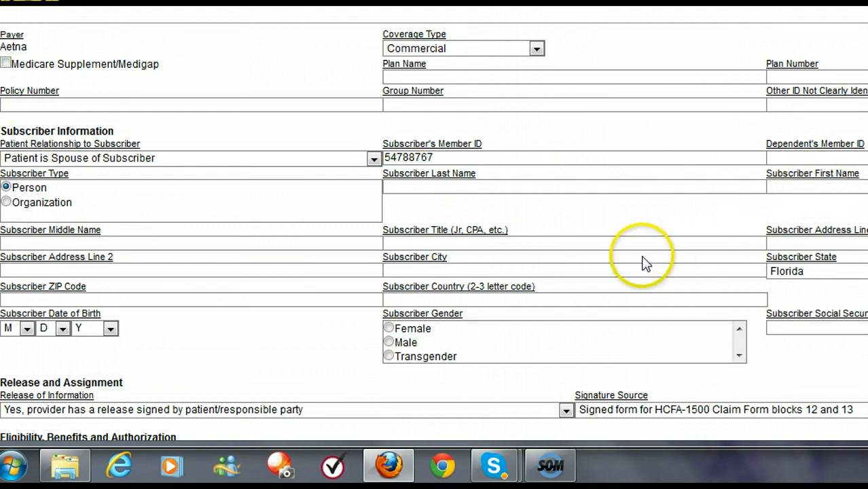
mouse_move(638, 265)
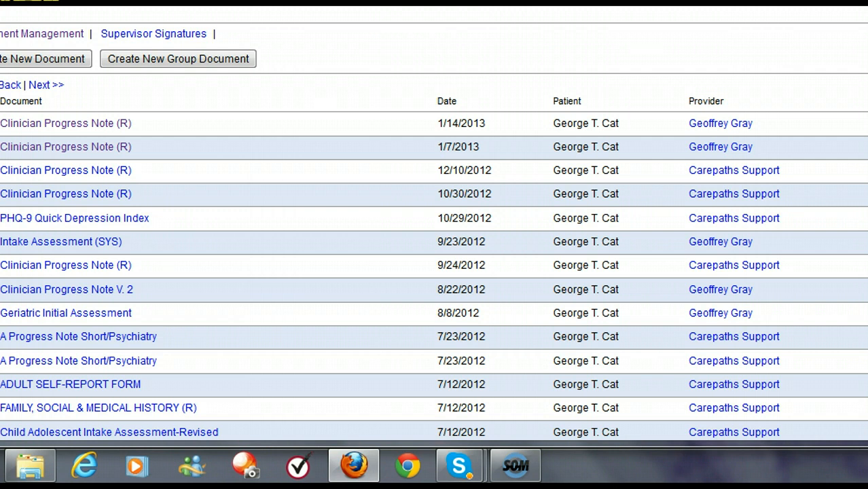
mouse_move(271, 27)
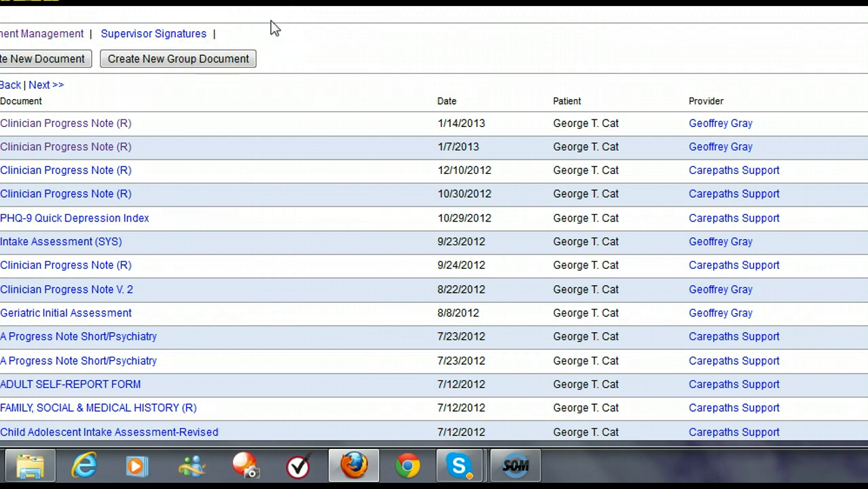
mouse_move(95, 162)
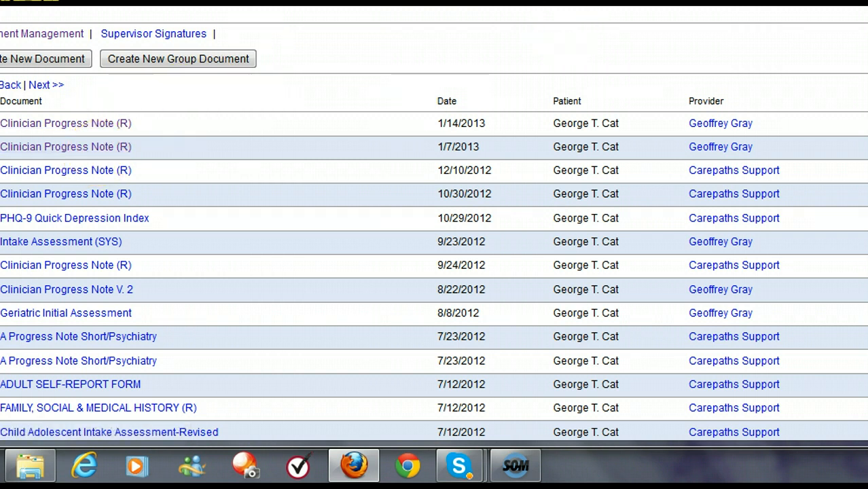
scroll("right", 3)
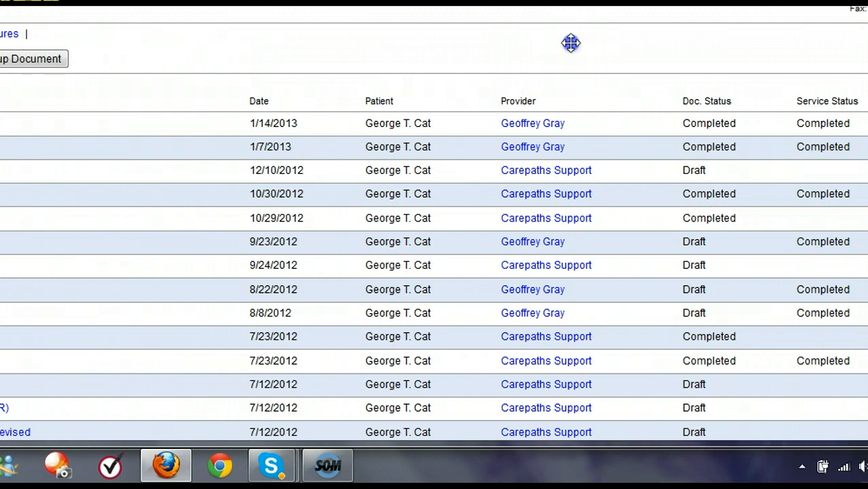